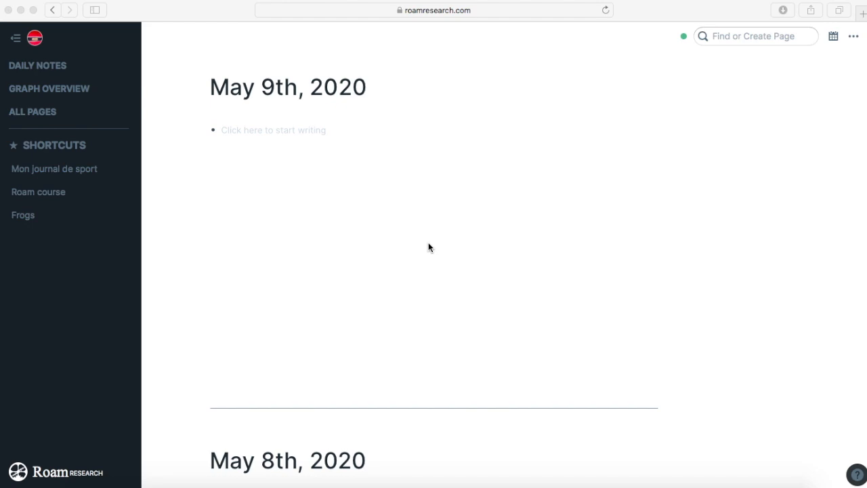
{"action": "mouse_move", "coordinate": [312, 130]}
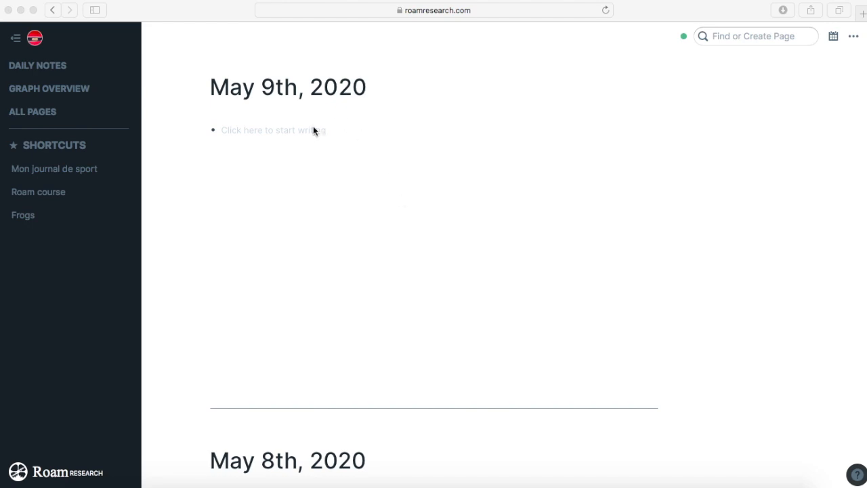
- Write 'first way' in the empty first block of the May 9th daily note
{"action": "left_click", "coordinate": [271, 130]}
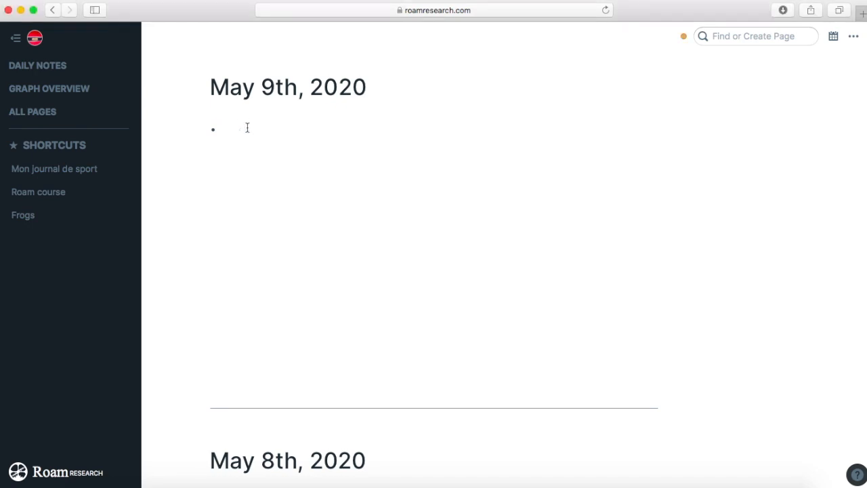
{"action": "type", "text": "f"}
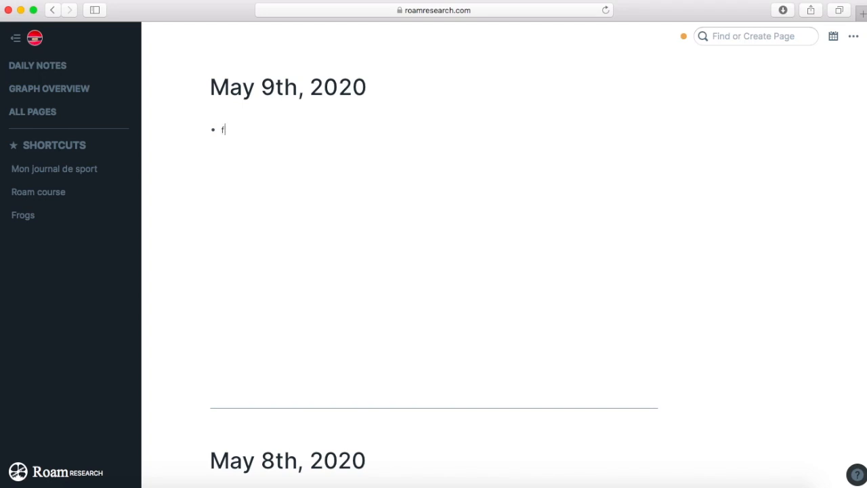
{"action": "type", "text": "irst way"}
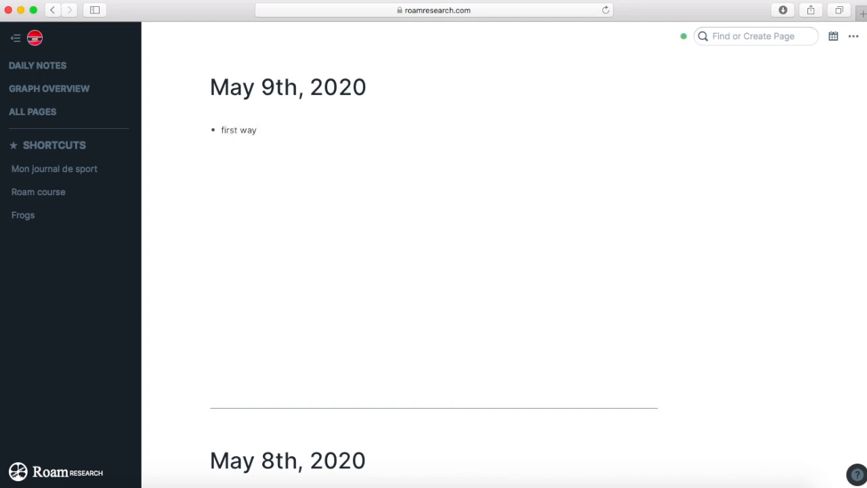
{"action": "left_click", "coordinate": [257, 130]}
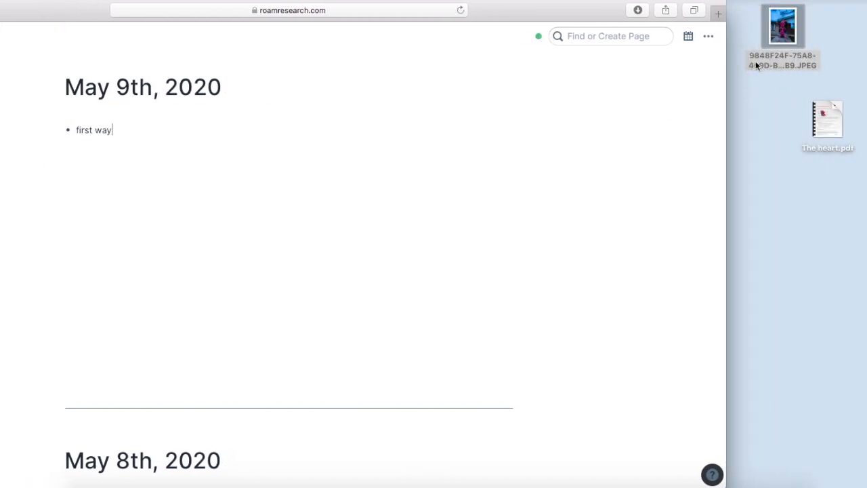
- Drag the desktop JPEG photo onto the note so it nests under 'first way'
{"action": "left_click_drag", "start_coordinate": [783, 28], "coordinate": [76, 169]}
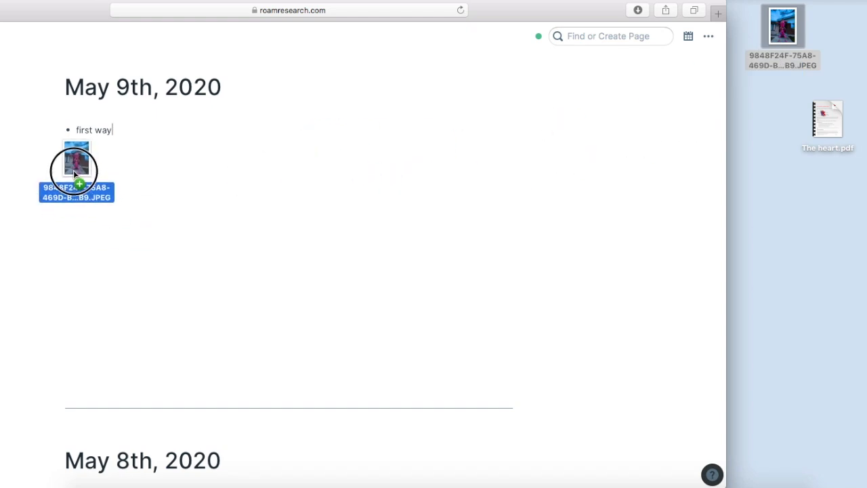
{"action": "left_click_drag", "start_coordinate": [76, 170], "coordinate": [95, 136]}
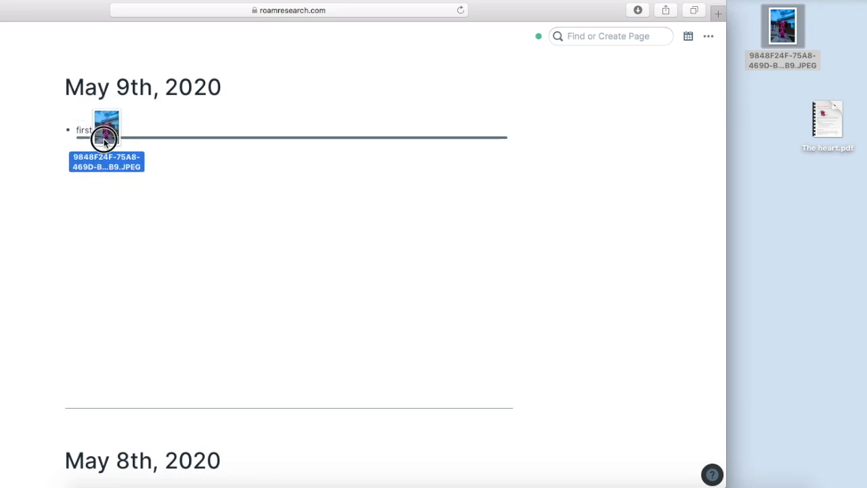
{"action": "left_click_drag", "start_coordinate": [106, 138], "coordinate": [175, 214]}
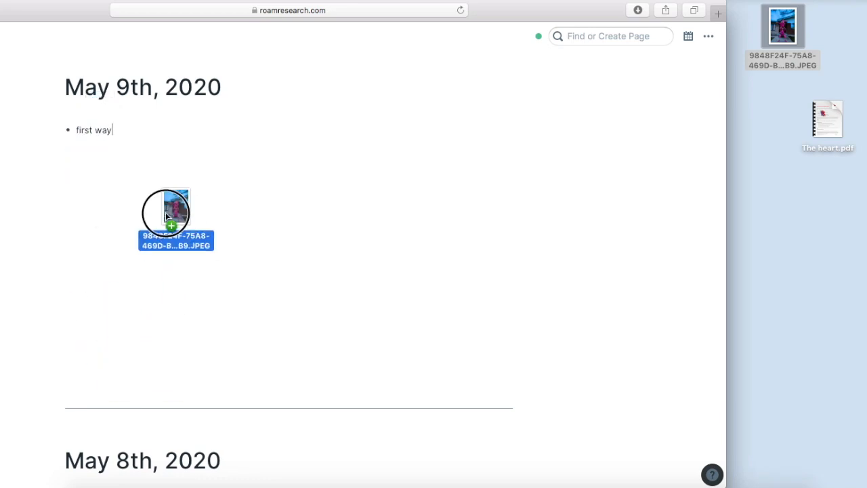
{"action": "left_click_drag", "start_coordinate": [169, 217], "coordinate": [98, 147]}
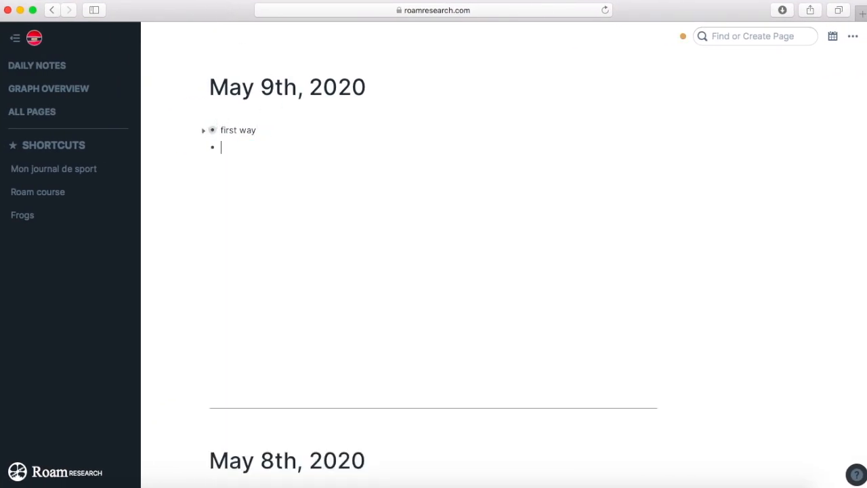
- Add a 'second way' bullet and start a slash command in a nested block beneath it
{"action": "type", "text": "second way"}
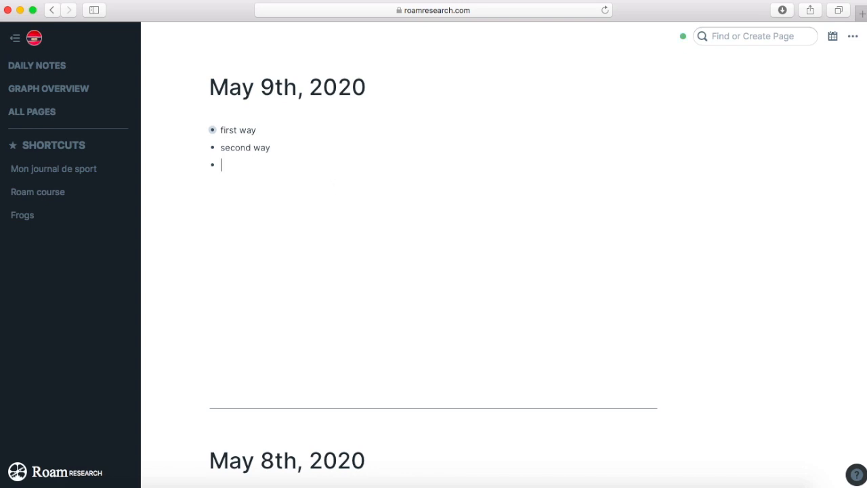
{"action": "type", "text": "/"}
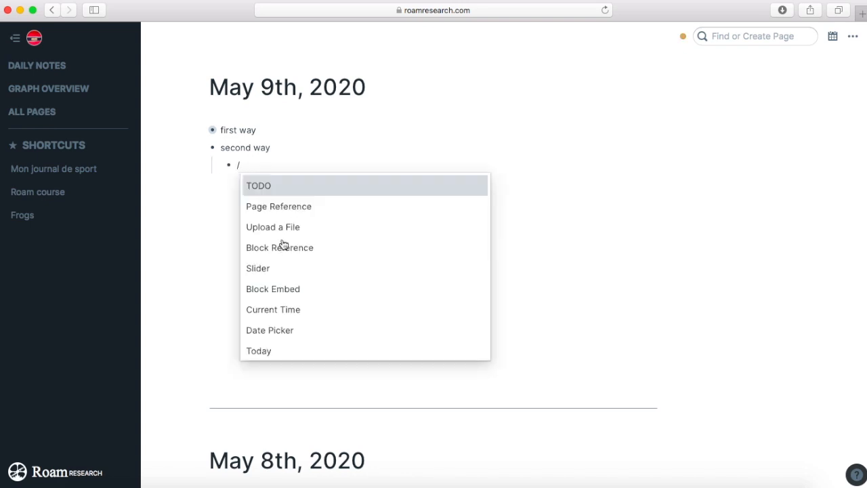
- Upload the desktop JPEG via 'Upload a File' into the block under 'second way'
{"action": "left_click", "coordinate": [272, 226]}
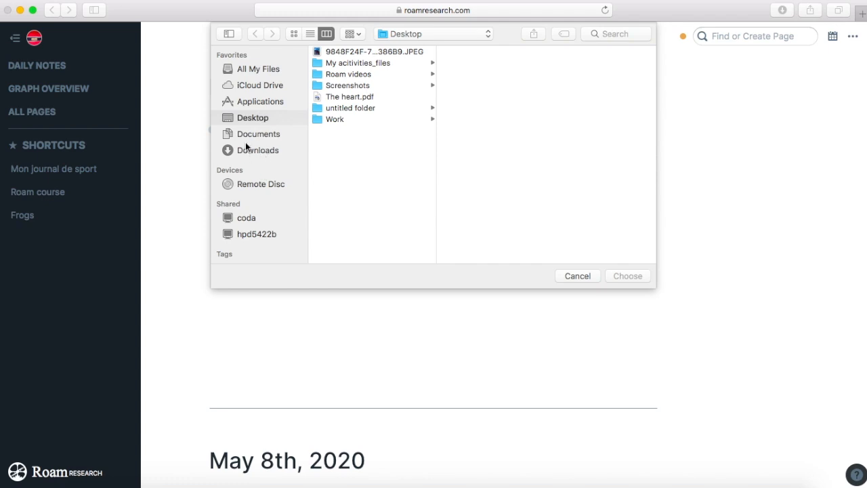
{"action": "mouse_move", "coordinate": [264, 130]}
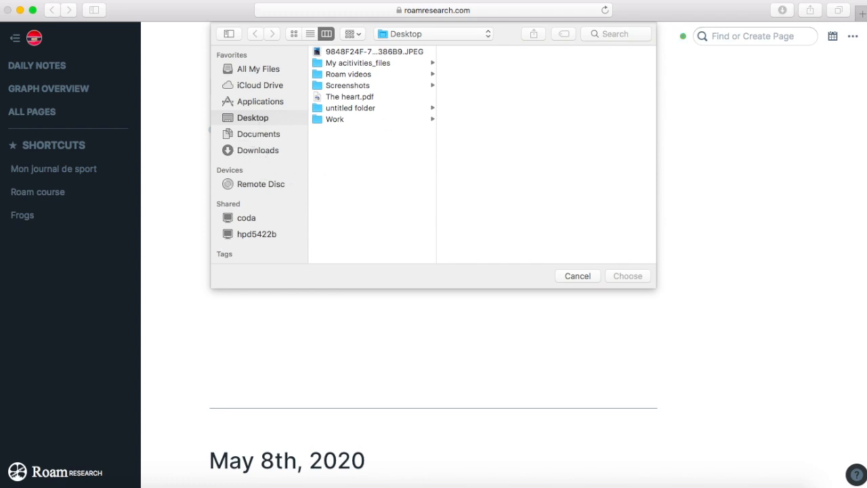
{"action": "mouse_move", "coordinate": [346, 113]}
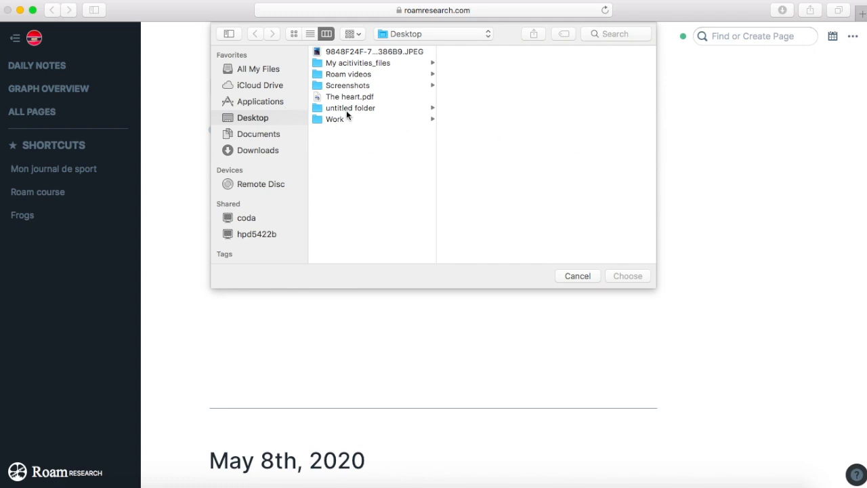
{"action": "mouse_move", "coordinate": [358, 95]}
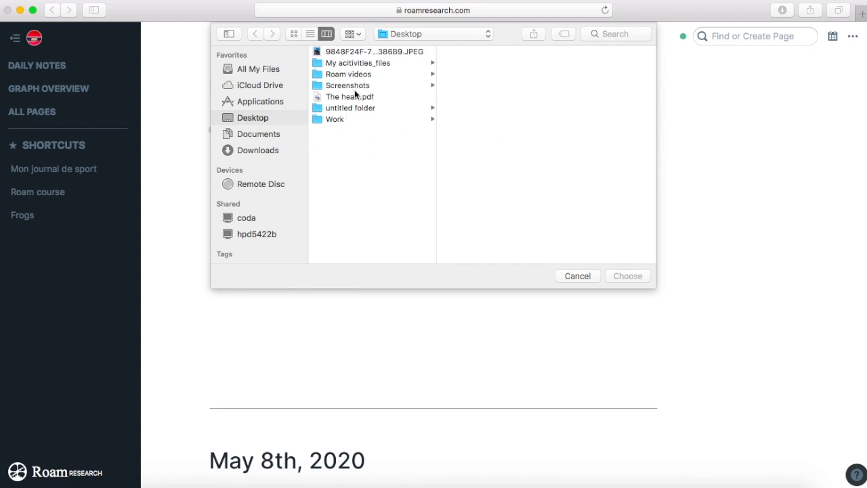
{"action": "mouse_move", "coordinate": [352, 53]}
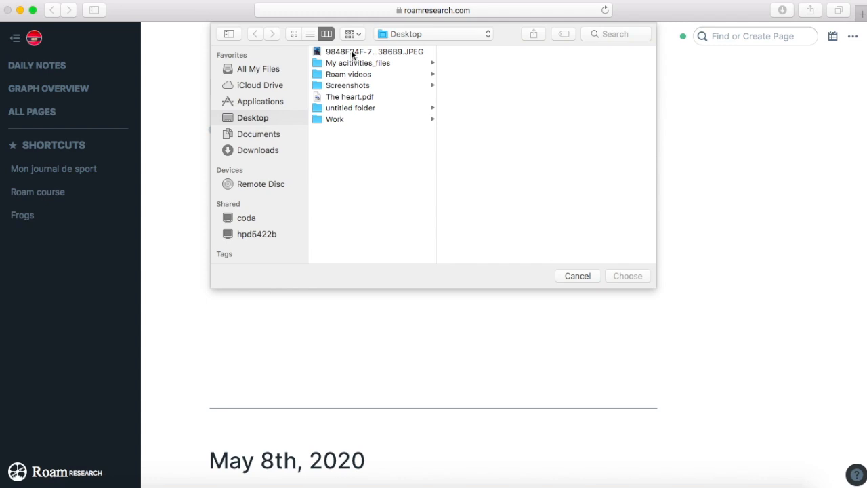
{"action": "left_click", "coordinate": [626, 276]}
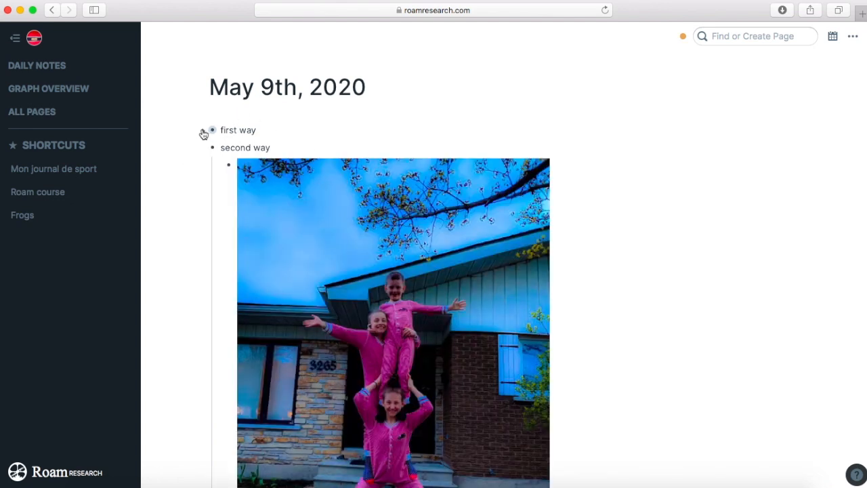
{"action": "mouse_move", "coordinate": [203, 150]}
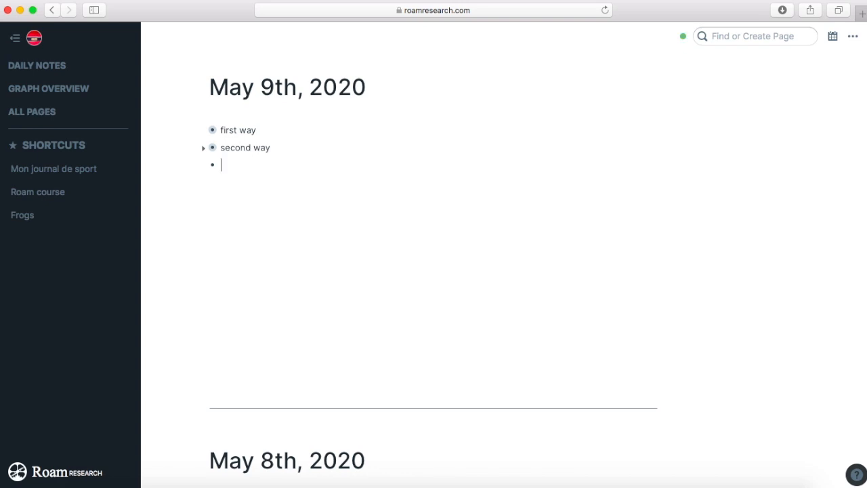
- Add a 'pdf' bullet and upload The heart.pdf into a nested block beneath it
{"action": "type", "text": "pdf"}
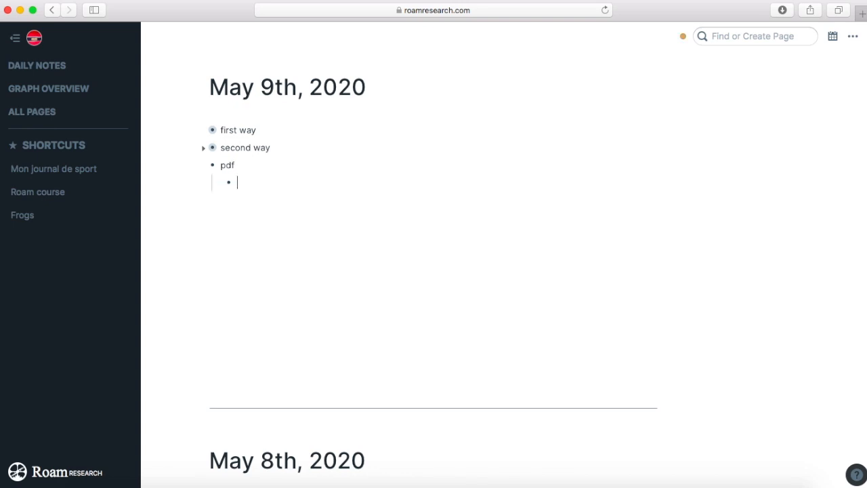
{"action": "type", "text": "/"}
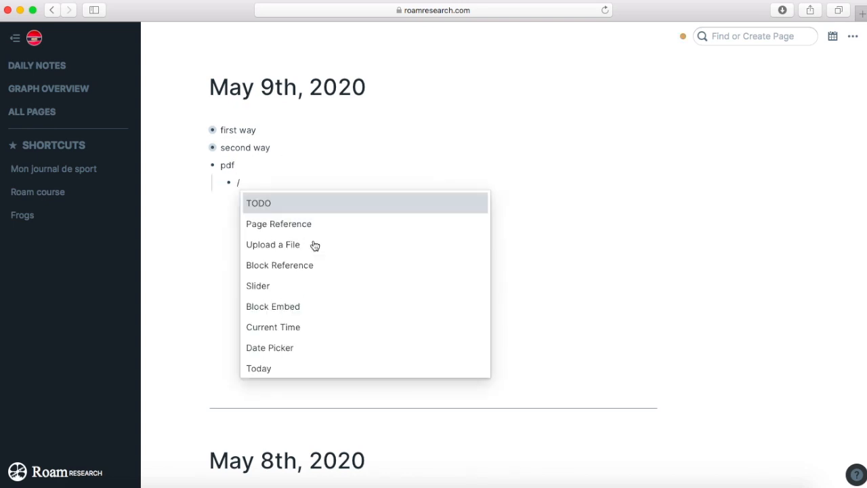
{"action": "left_click", "coordinate": [272, 244]}
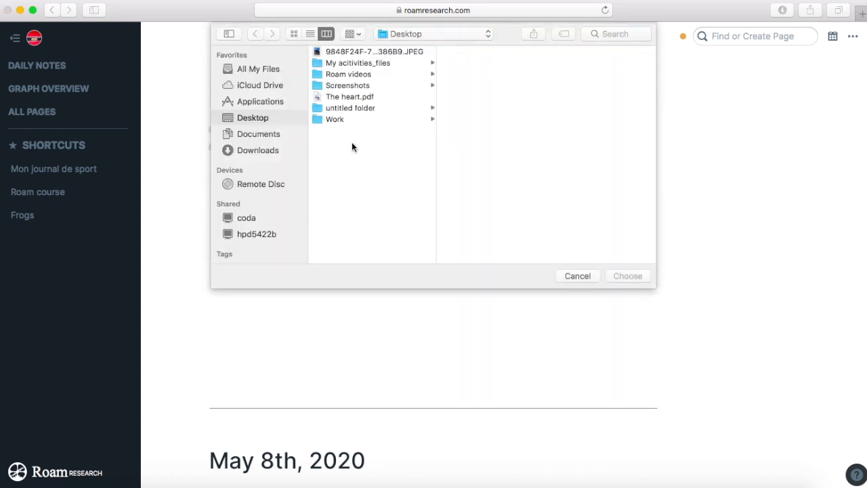
{"action": "left_click", "coordinate": [349, 96]}
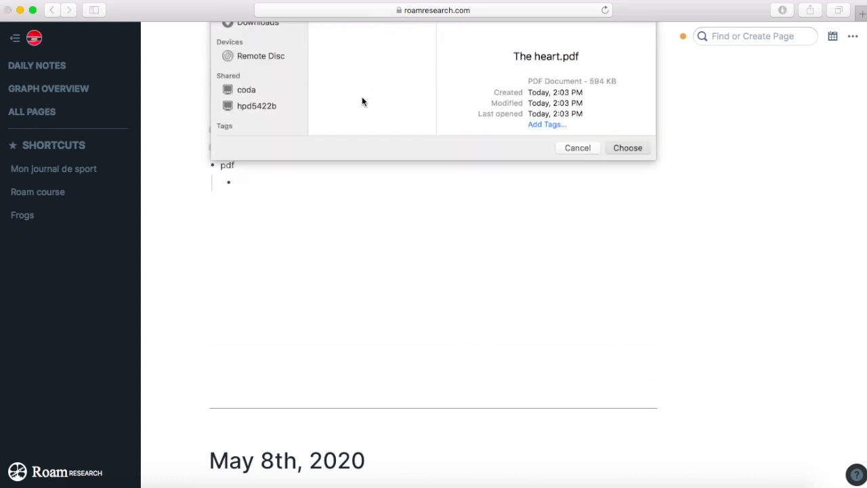
{"action": "left_click", "coordinate": [626, 147]}
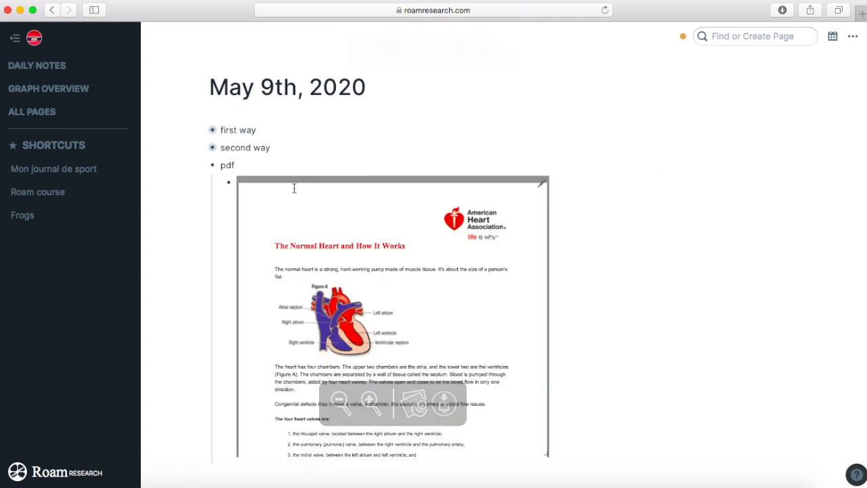
{"action": "scroll", "scroll_direction": "down", "scroll_amount": 3}
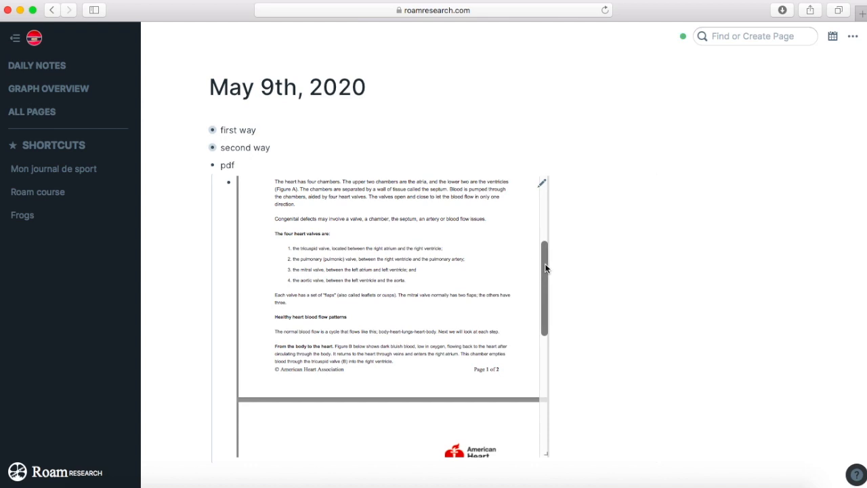
{"action": "left_click_drag", "start_coordinate": [544, 268], "coordinate": [542, 214]}
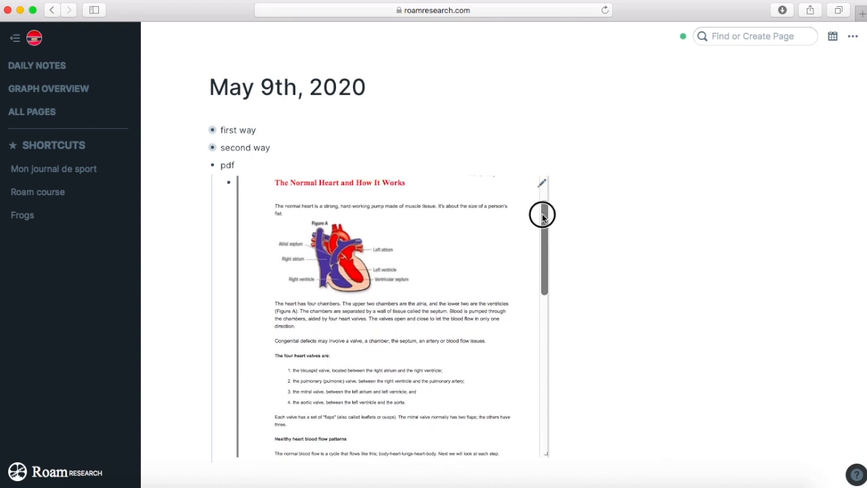
{"action": "left_click_drag", "start_coordinate": [542, 214], "coordinate": [536, 283]}
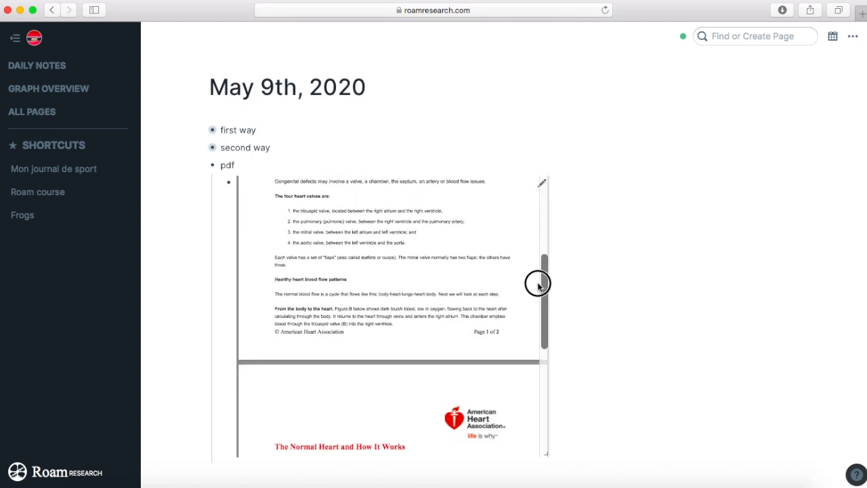
{"action": "scroll", "scroll_direction": "up", "scroll_amount": 3}
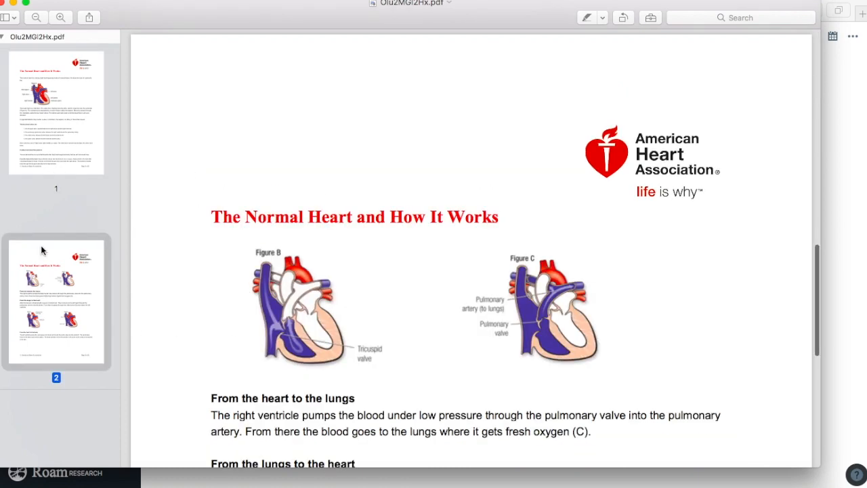
- Scroll the heart PDF in Preview to reach its second page
{"action": "scroll", "scroll_direction": "up", "scroll_amount": 3}
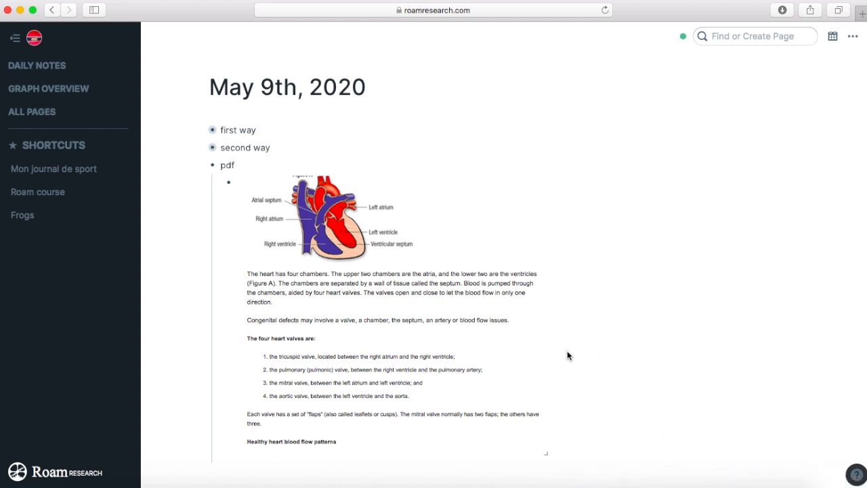
- Collapse the 'pdf' block to hide the embedded heart PDF
{"action": "left_click", "coordinate": [203, 165]}
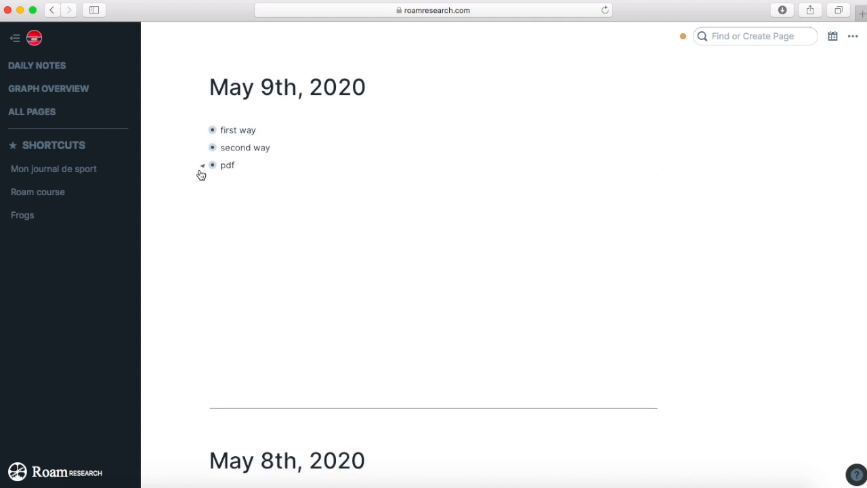
{"action": "mouse_move", "coordinate": [647, 73]}
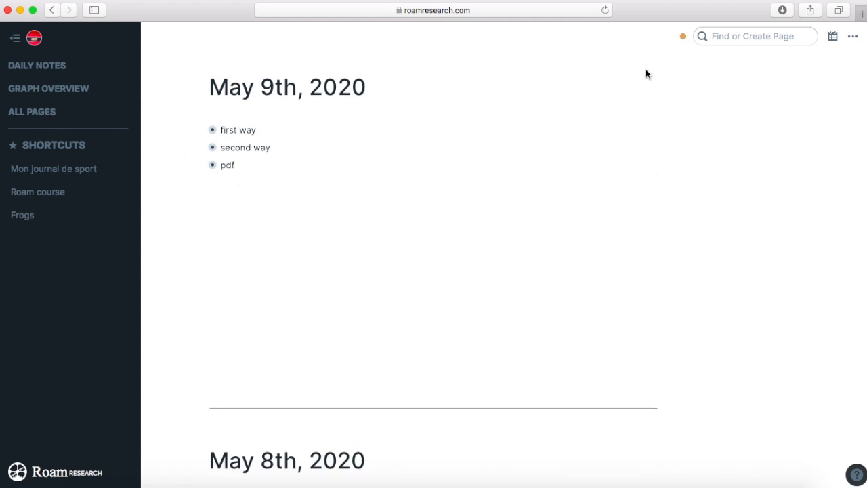